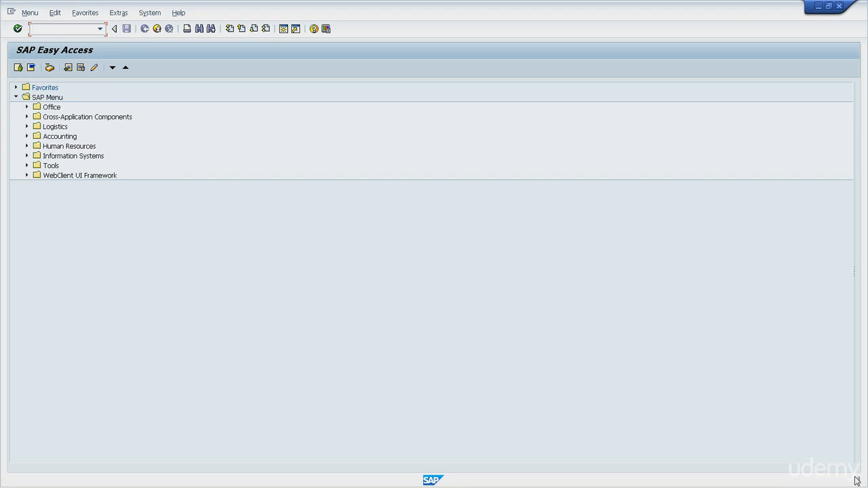
# - Enter transaction code se38 in the command field
pyautogui.write('se38')
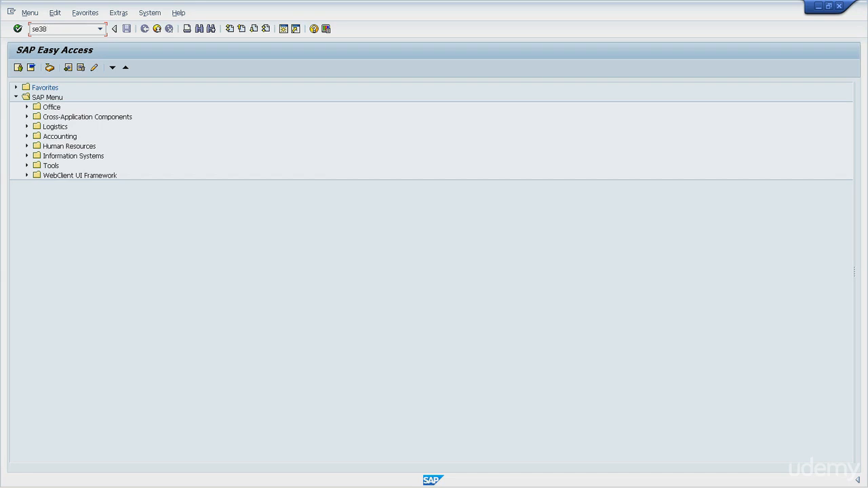
pyautogui.moveTo(18, 51)
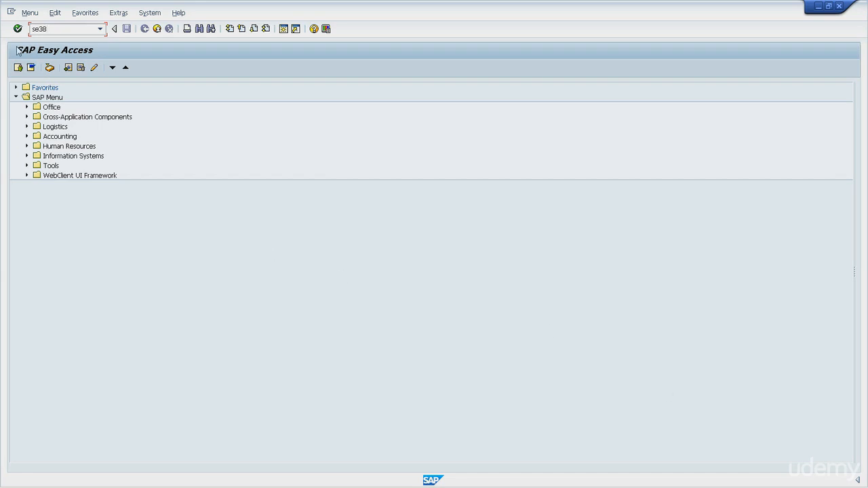
pyautogui.moveTo(18, 29)
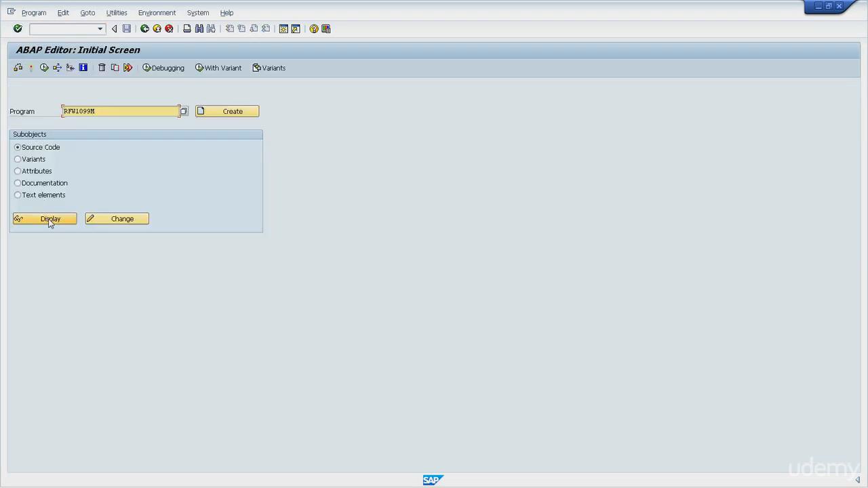
# - Display the RFW1099M source code and place the cursor on PERFORM in line 88
pyautogui.click(44, 218)
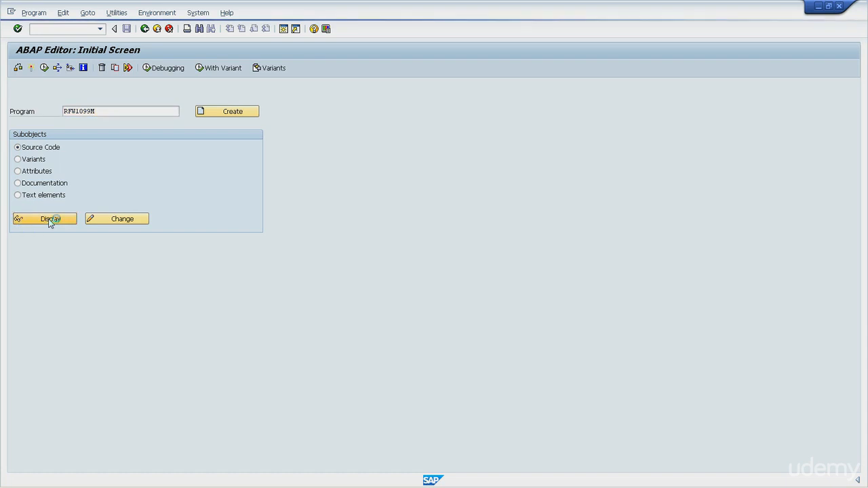
pyautogui.click(44, 219)
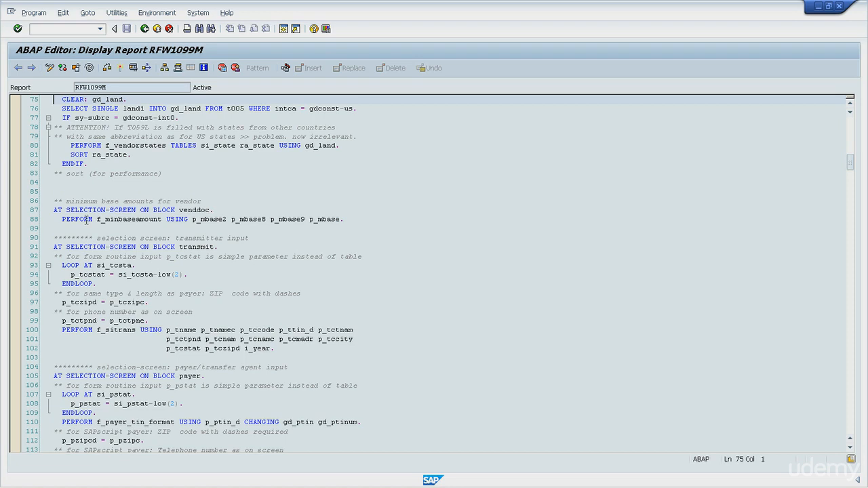
pyautogui.click(87, 219)
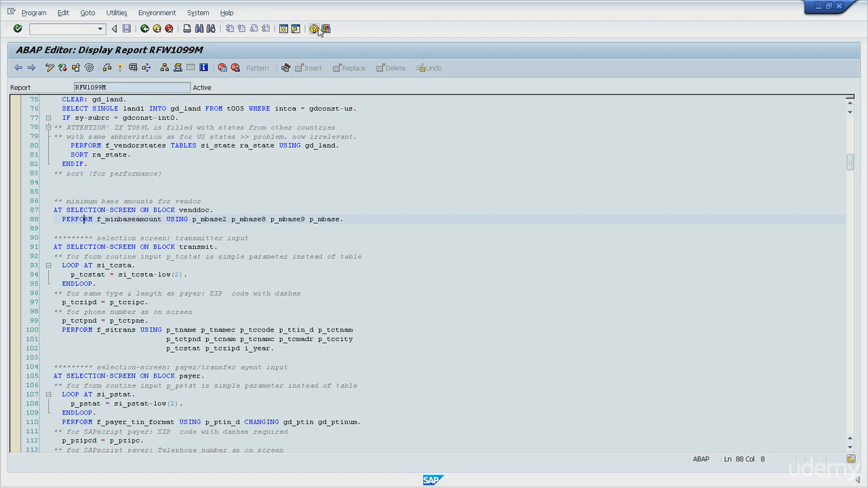
pyautogui.moveTo(314, 29)
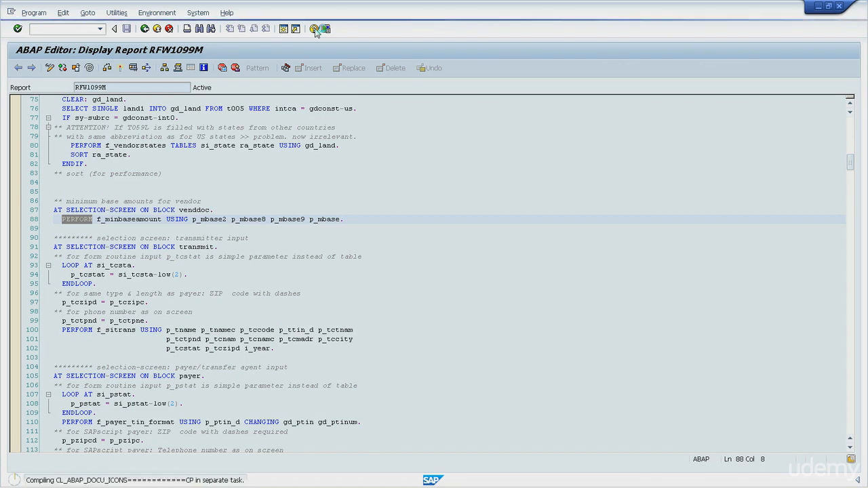
# - Open the 'PERFORM, ABAP Statement' entry from the PERFORM keyword documentation hit list
pyautogui.click(313, 28)
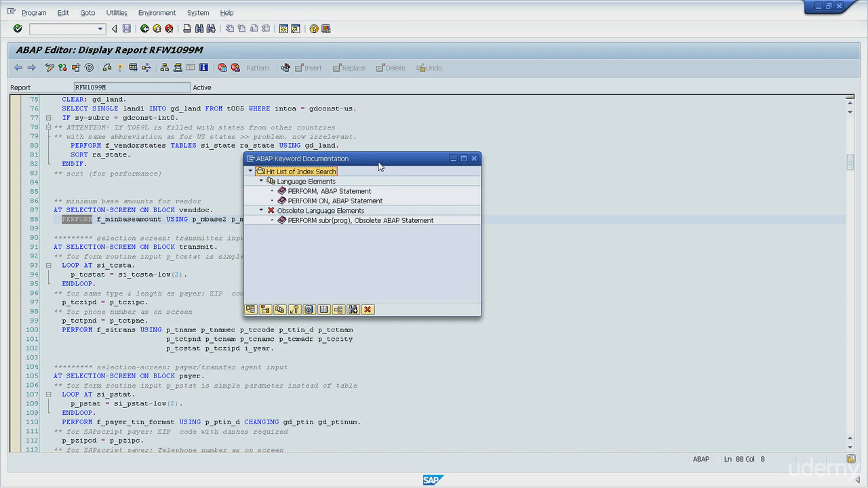
pyautogui.moveTo(374, 169)
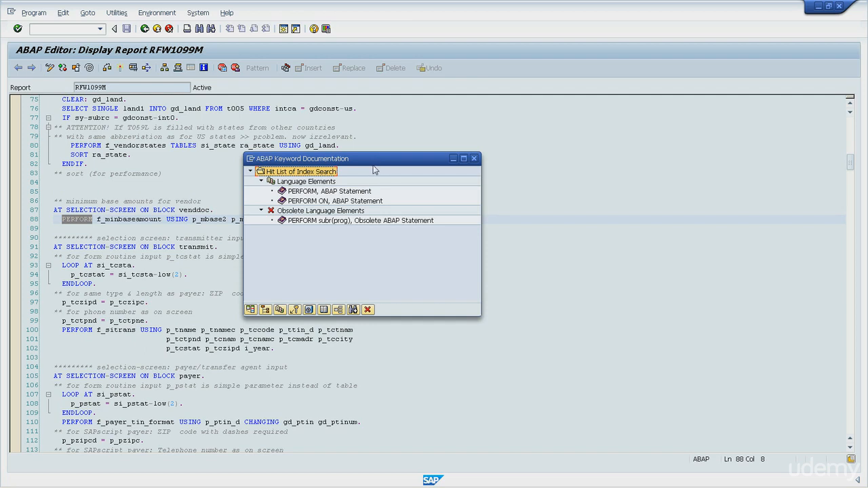
pyautogui.moveTo(354, 196)
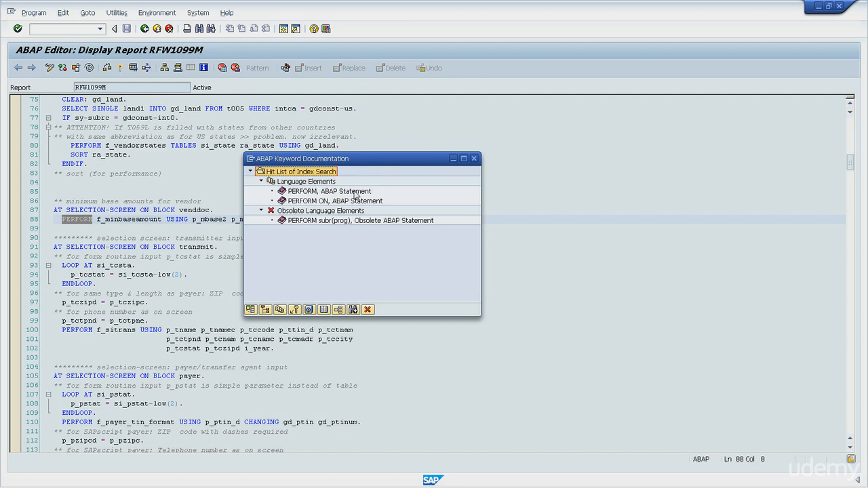
pyautogui.click(329, 191)
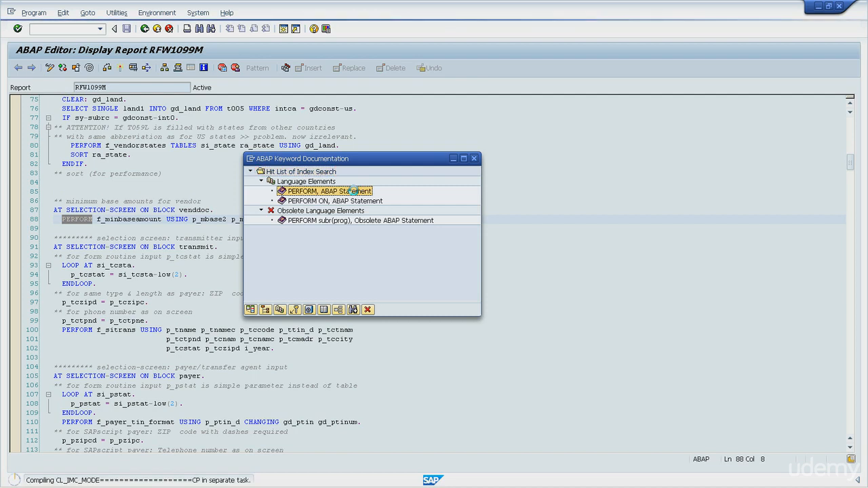
pyautogui.click(474, 158)
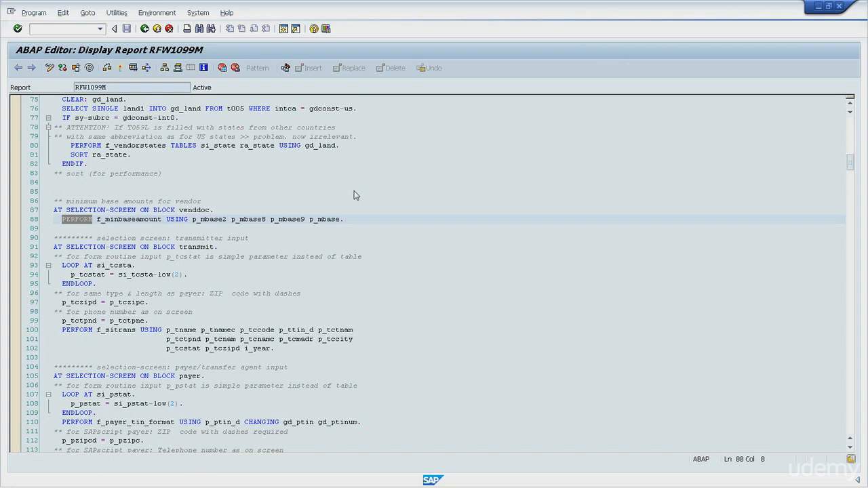
pyautogui.press('f1')
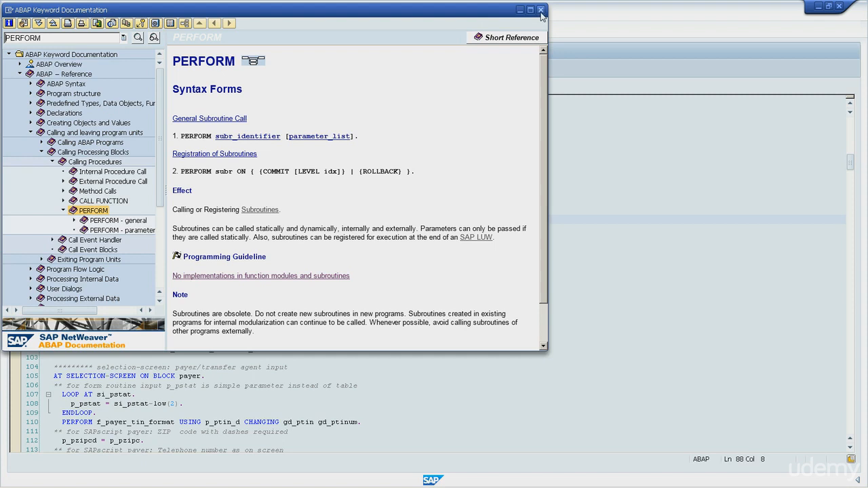
pyautogui.click(541, 9)
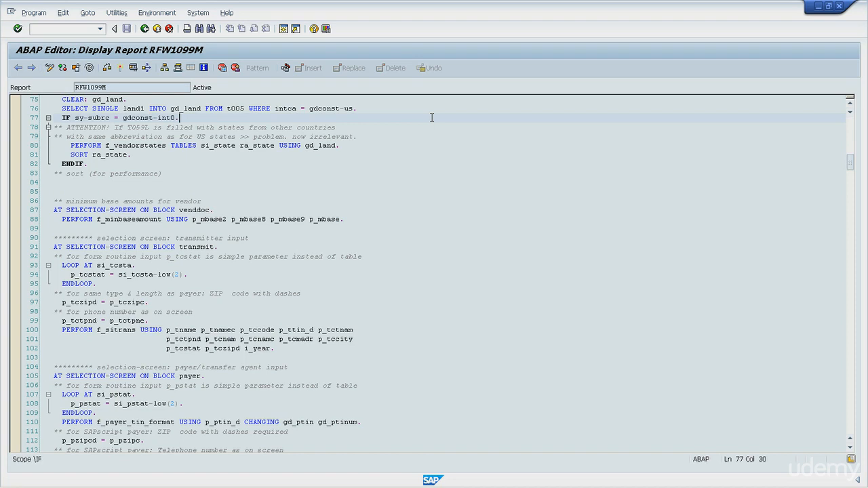
pyautogui.moveTo(199, 29)
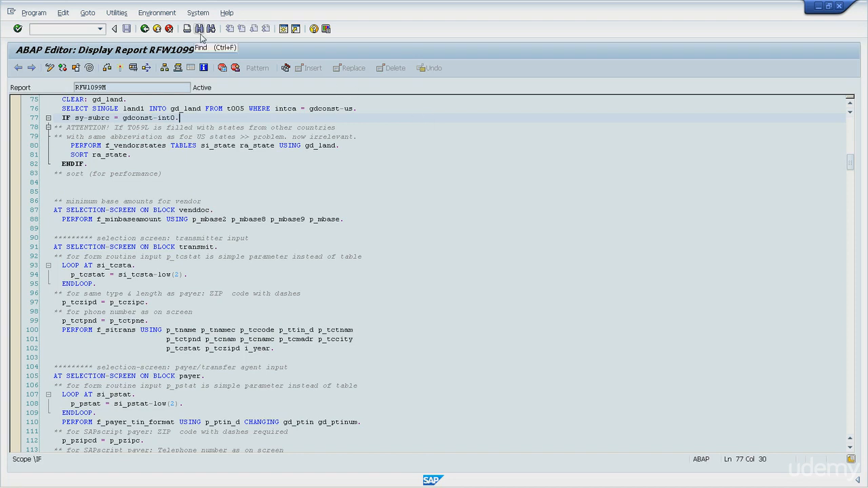
# - Find p_tctnam in the report source (line 100) and close the Find dialog
pyautogui.click(258, 183)
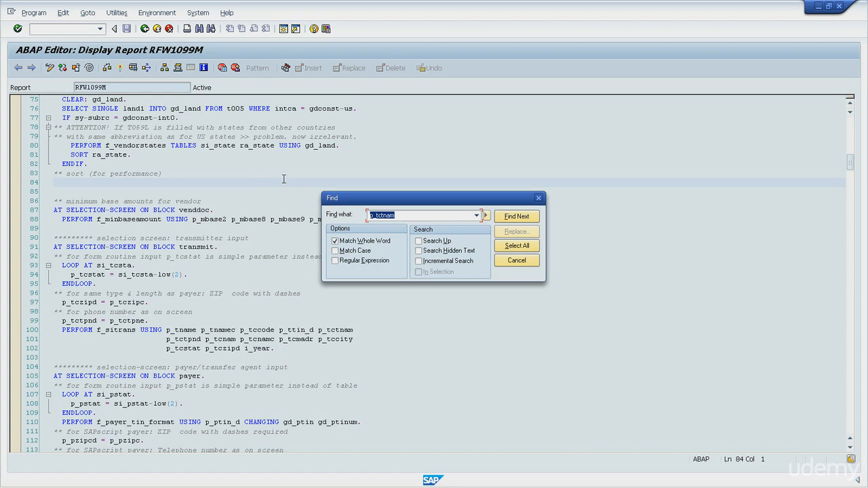
pyautogui.click(424, 215)
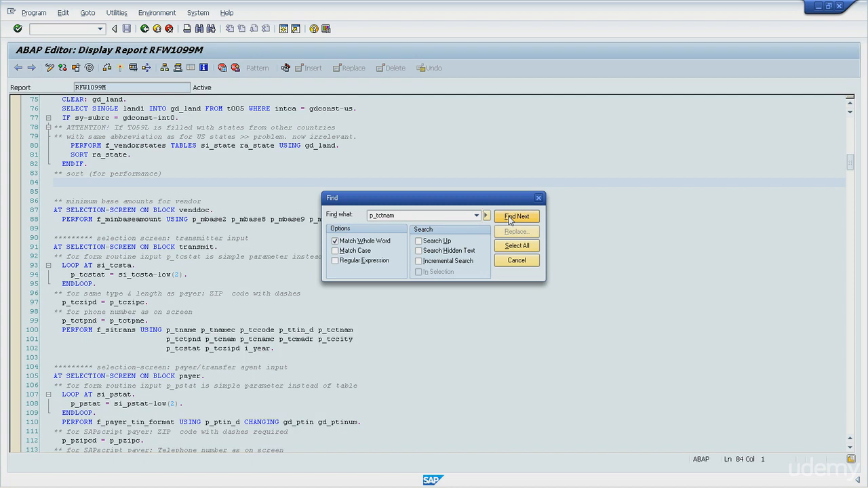
pyautogui.click(516, 215)
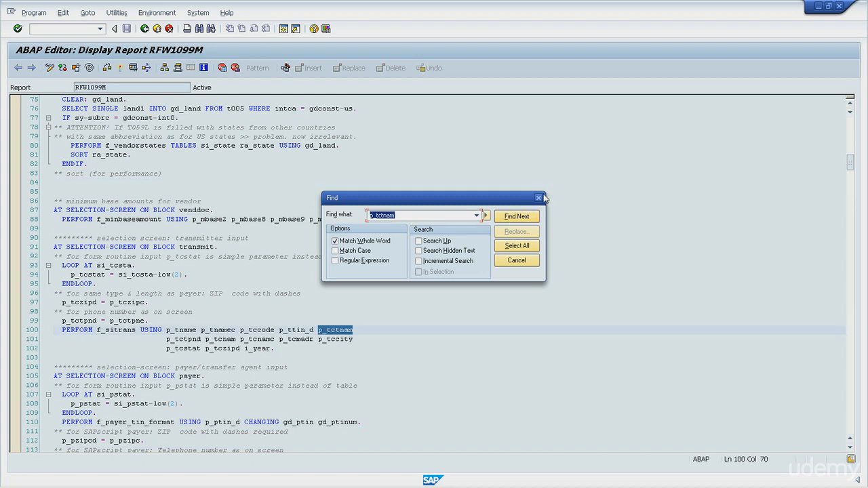
pyautogui.click(538, 198)
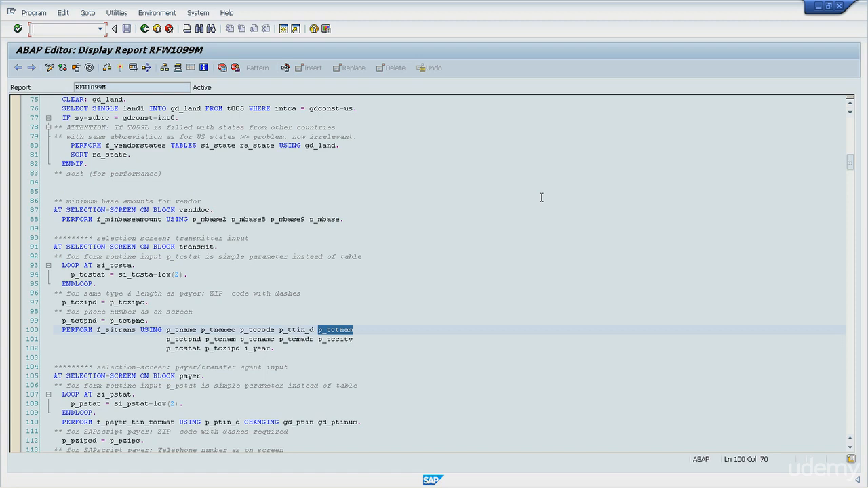
pyautogui.moveTo(341, 331)
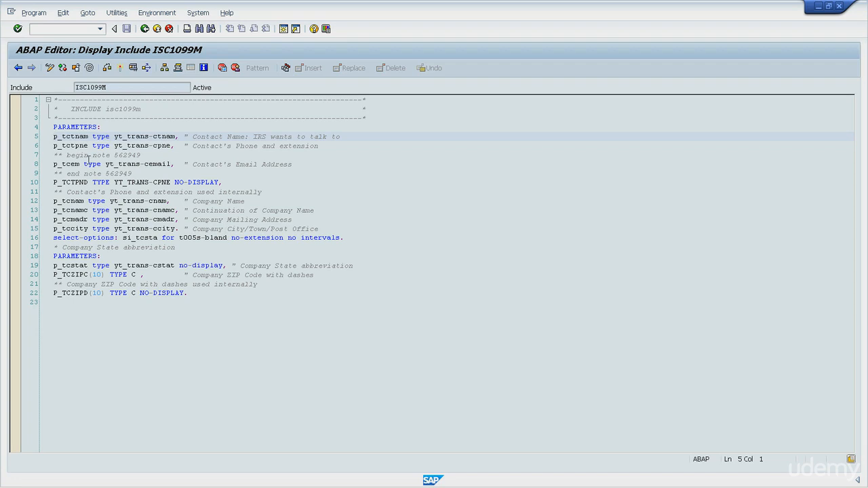
# - Jump from p_tctnam's type yt_trans-ctnam to its CTNAM definition in IDD1099M
pyautogui.click(116, 136)
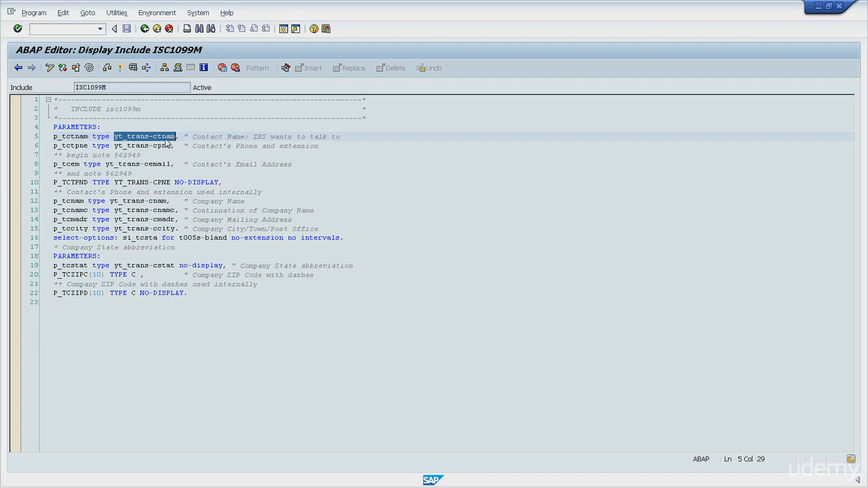
pyautogui.click(163, 137)
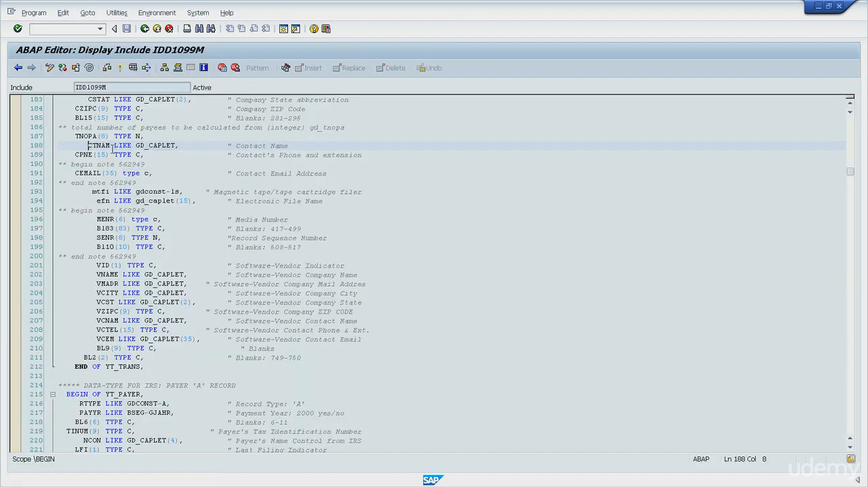
# - Jump from CTNAM's type to the GD_CAPLET declaration
pyautogui.doubleClick(99, 145)
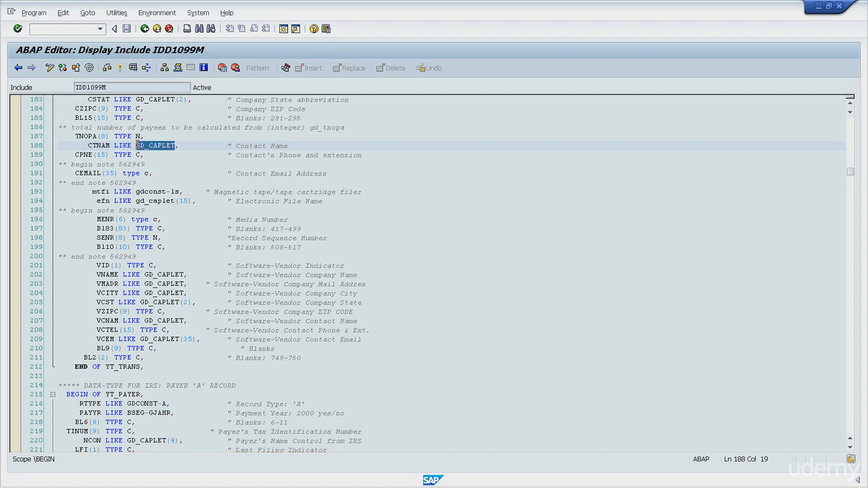
pyautogui.click(156, 146)
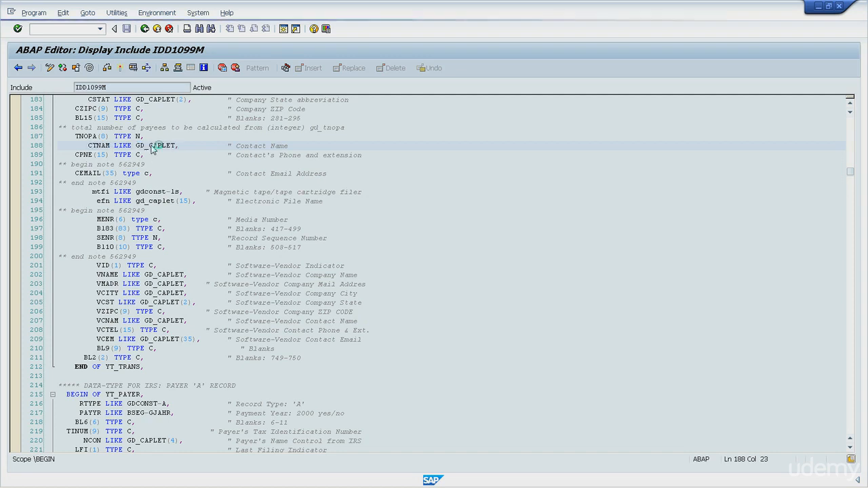
pyautogui.scroll(3)
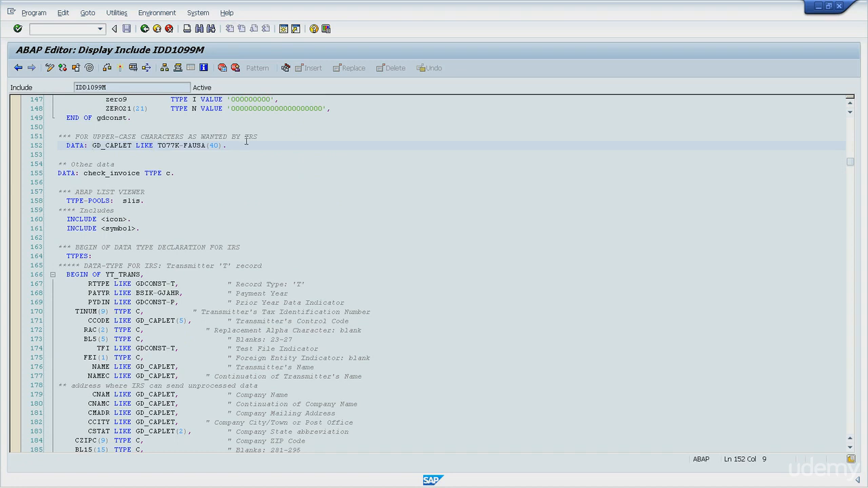
# - Follow T077K-FAUSA to open table T077K's field list, showing FAUSA as CHAR 40
pyautogui.click(226, 146)
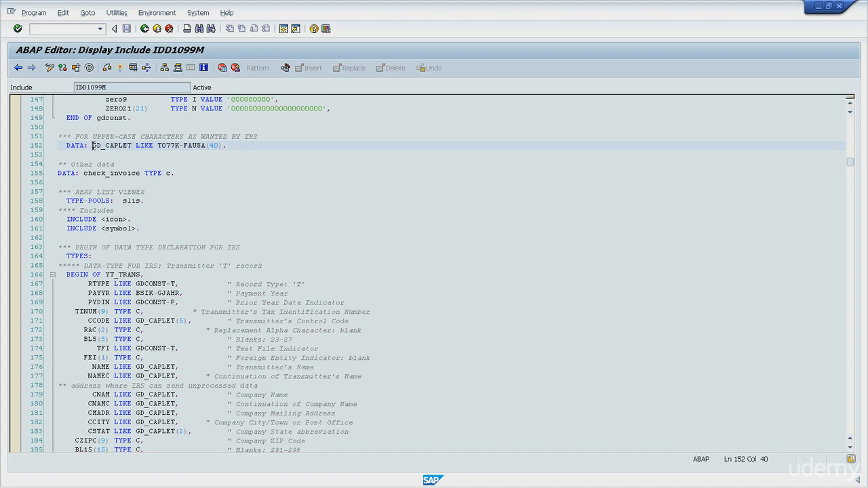
pyautogui.doubleClick(111, 145)
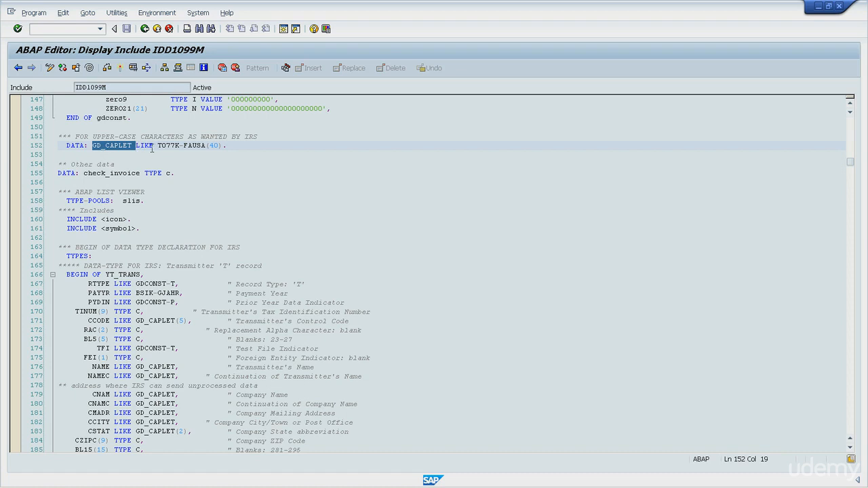
pyautogui.doubleClick(167, 145)
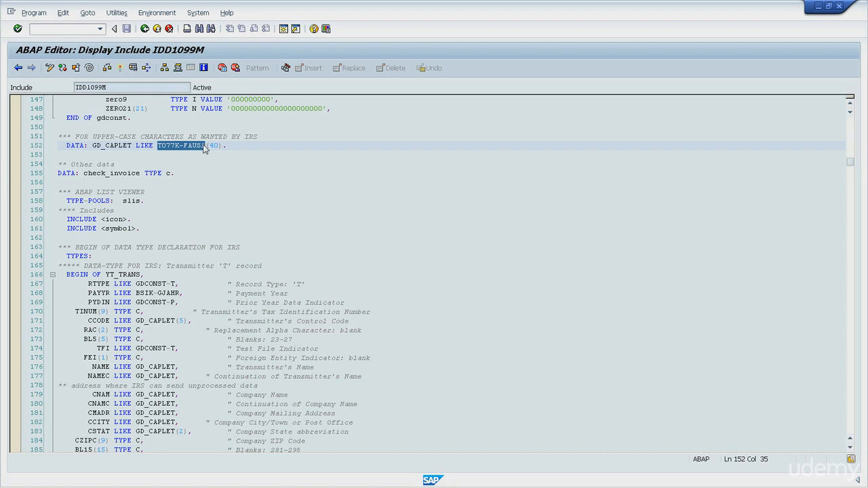
pyautogui.click(199, 145)
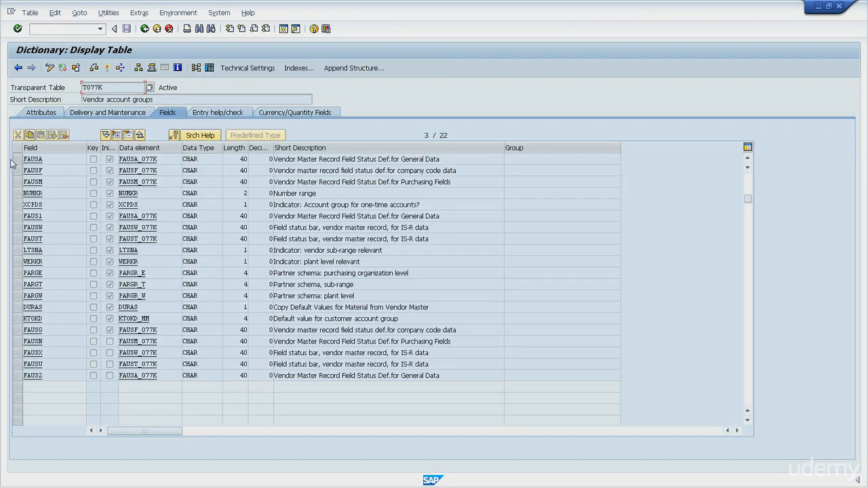
pyautogui.click(32, 159)
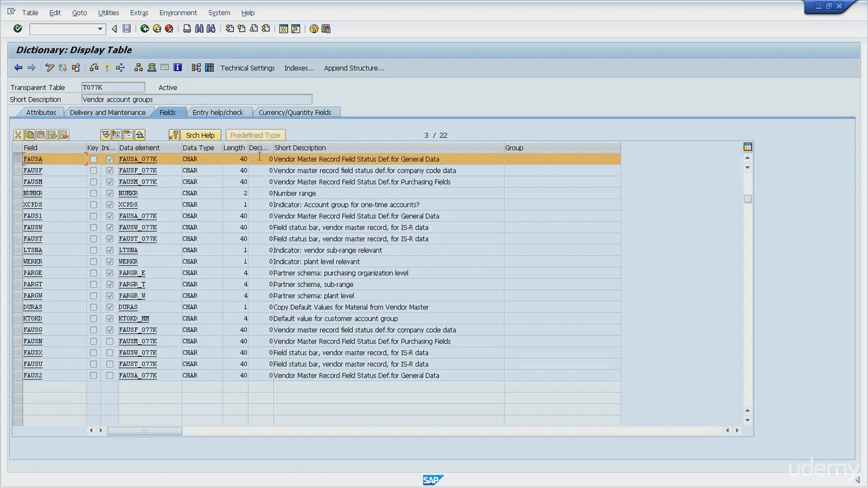
pyautogui.moveTo(492, 176)
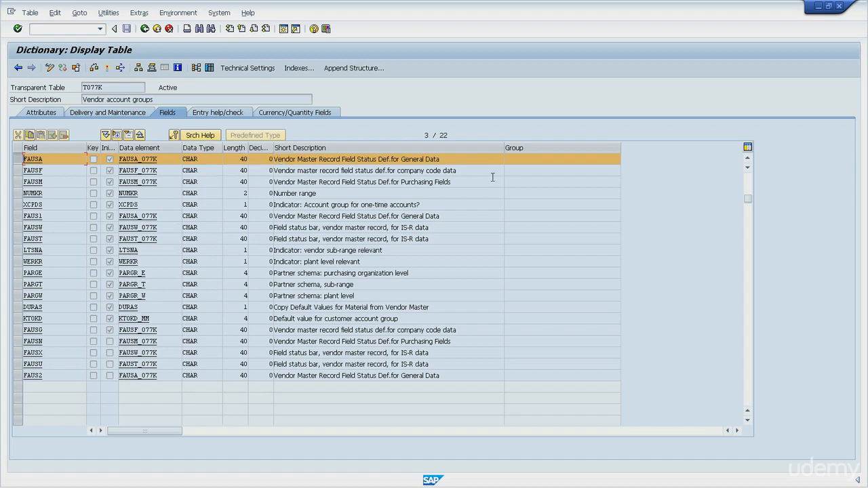
pyautogui.doubleClick(354, 159)
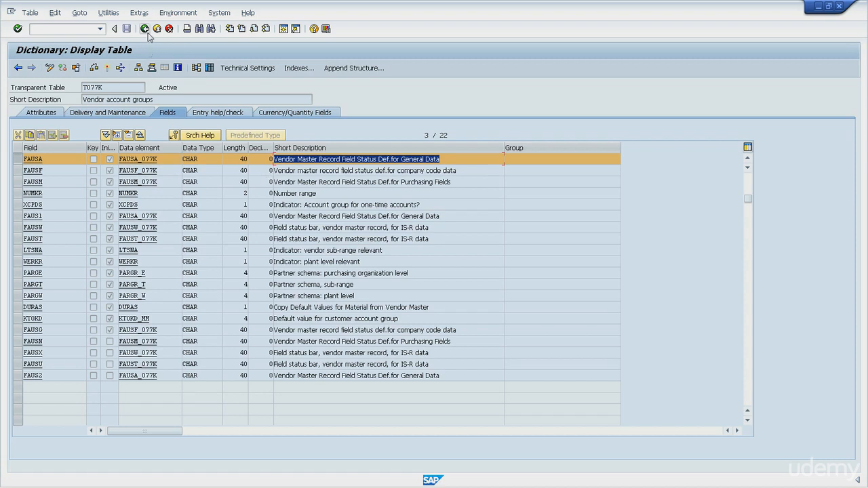
pyautogui.moveTo(144, 28)
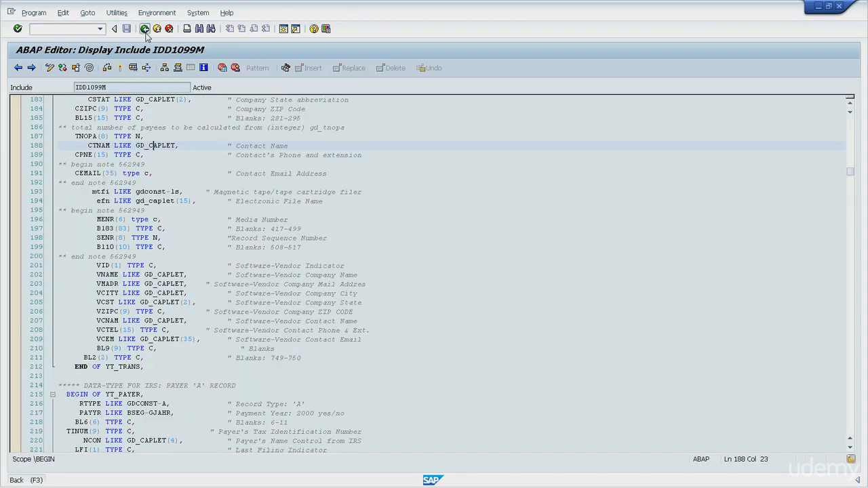
# - Go back to the RFW1099M source and mark p_tctnam on line 100
pyautogui.click(144, 28)
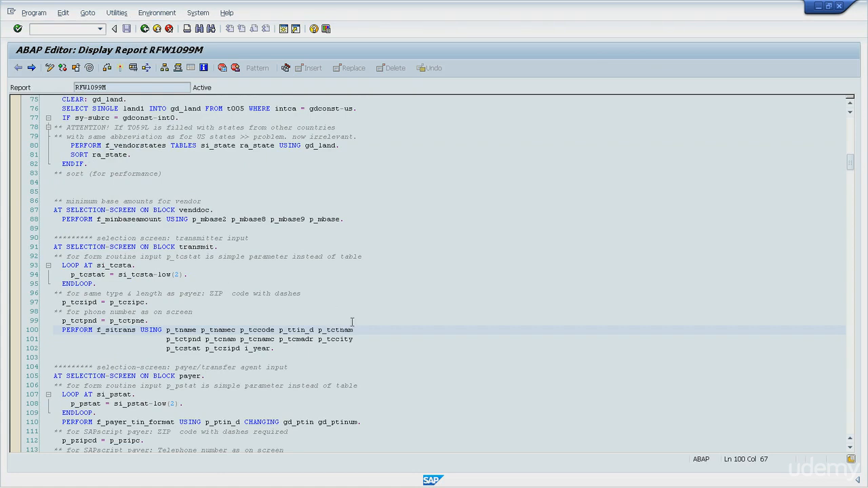
pyautogui.doubleClick(333, 329)
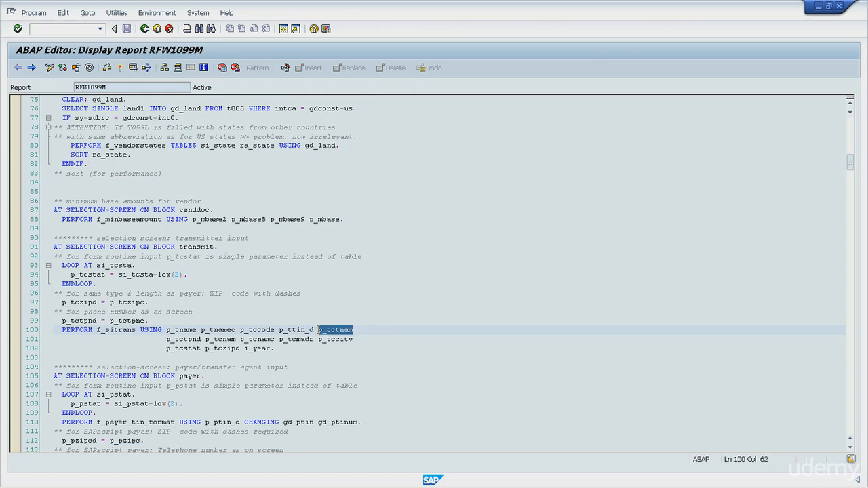